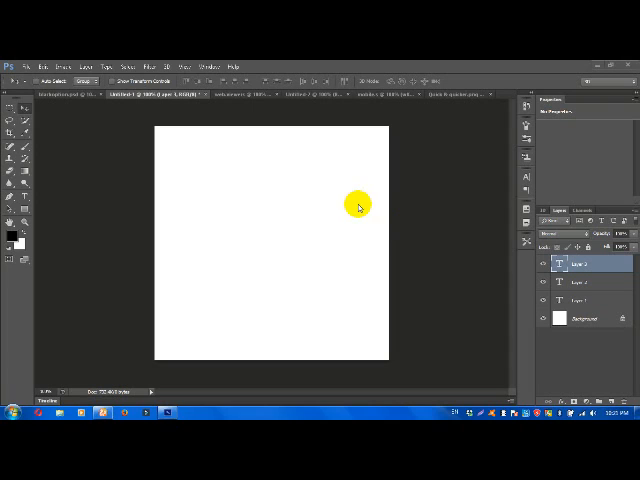
{"action": "mouse_move", "coordinate": [352, 203]}
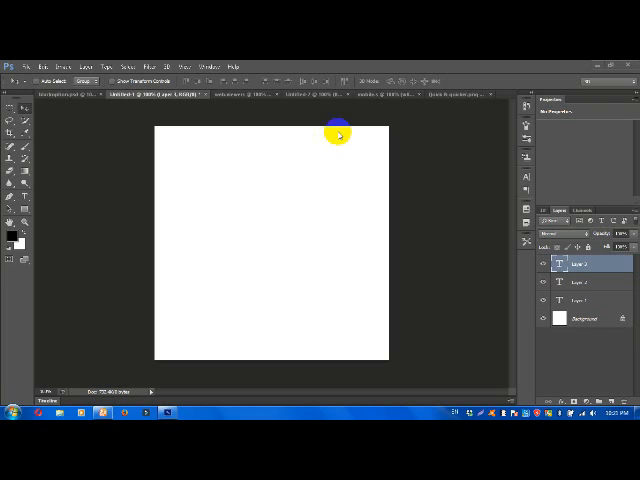
{"action": "mouse_move", "coordinate": [388, 130]}
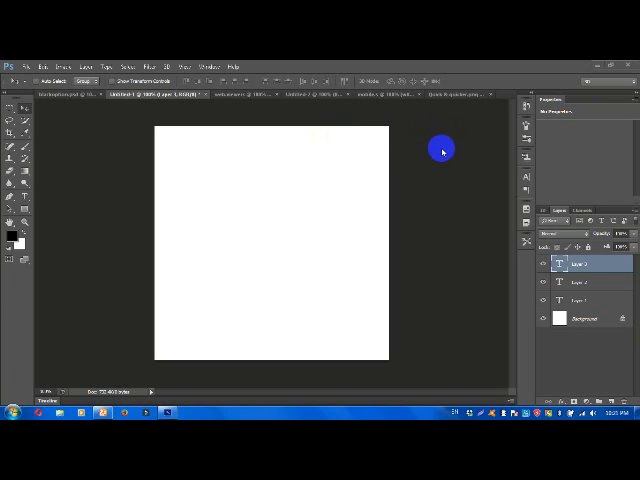
{"action": "mouse_move", "coordinate": [437, 152]}
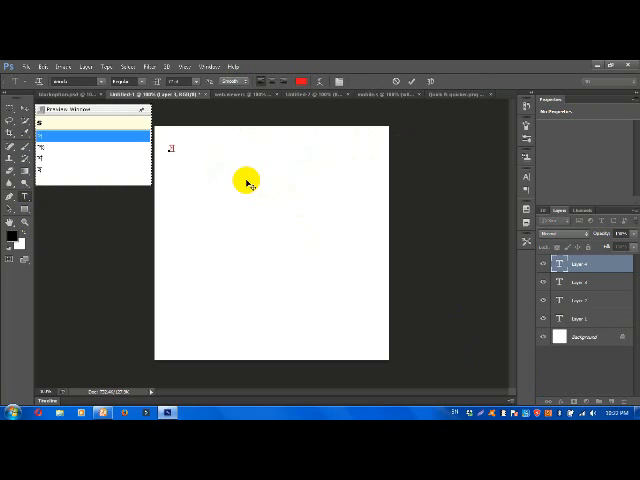
Type 'saki' and 'han' phonetically as red Bangla text in Unicode mode
{"action": "type", "text": "saki"}
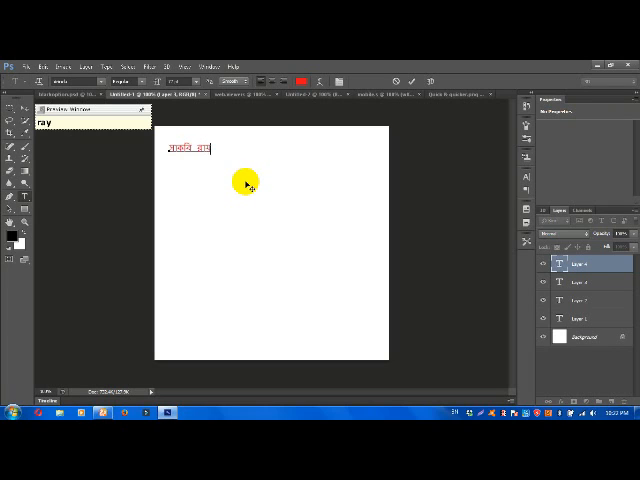
{"action": "type", "text": "han"}
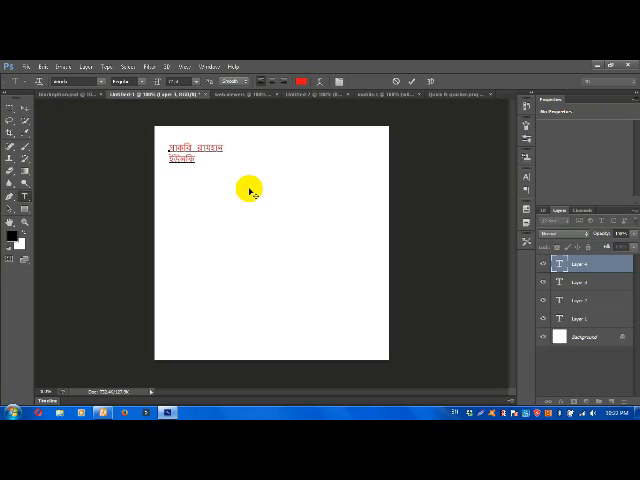
{"action": "mouse_move", "coordinate": [248, 190]}
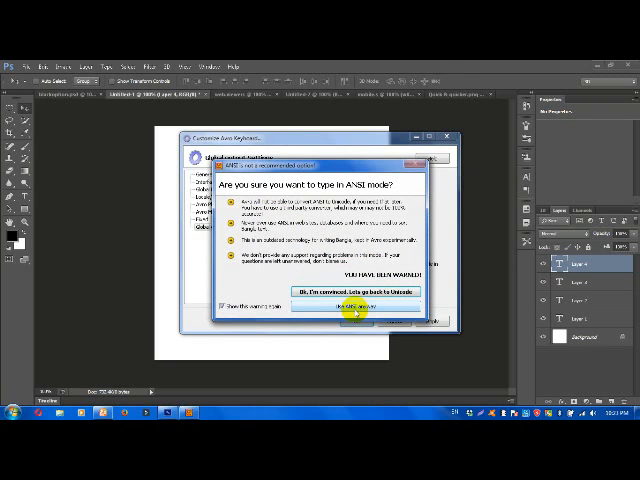
Accept Avro's warning with 'Yes, ANSI anyway' to switch output to ANSI
{"action": "left_click", "coordinate": [355, 313]}
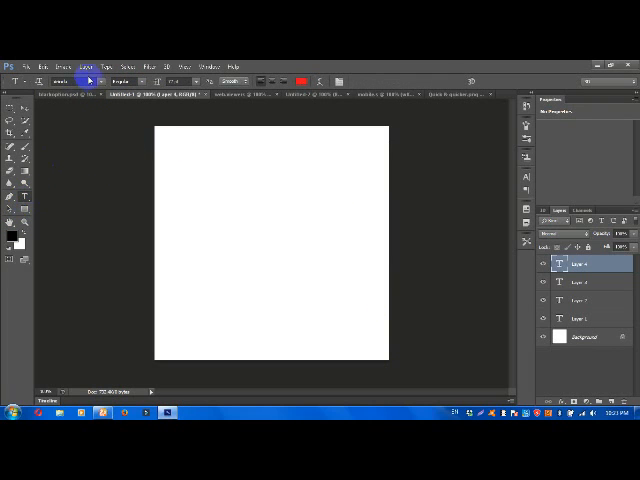
Change the text font to Sutonny ANSI Bangla from the font family list
{"action": "left_click", "coordinate": [78, 81]}
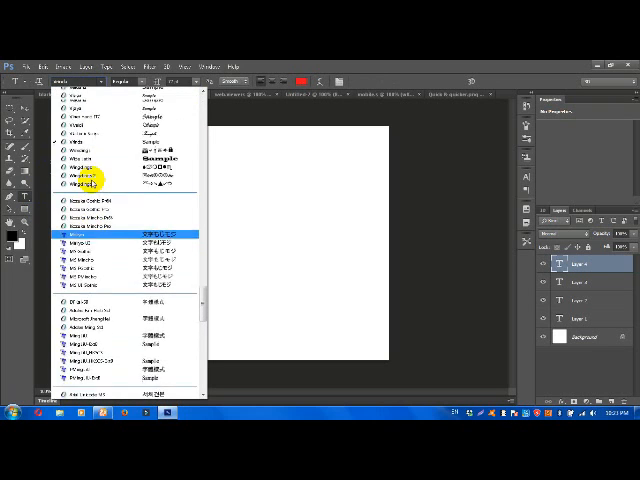
{"action": "scroll", "scroll_direction": "down", "scroll_amount": 3}
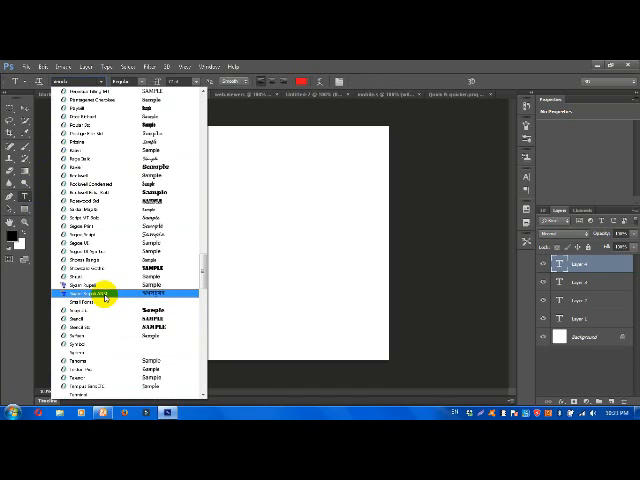
{"action": "left_click", "coordinate": [100, 295]}
{"action": "type", "text": "সাকিব রা"}
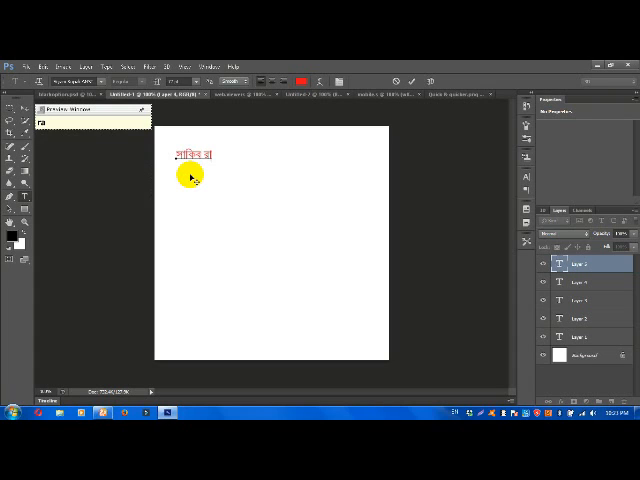
Type 'raihan' phonetically to complete the red Bangla name in ANSI mode
{"action": "type", "text": "raihan"}
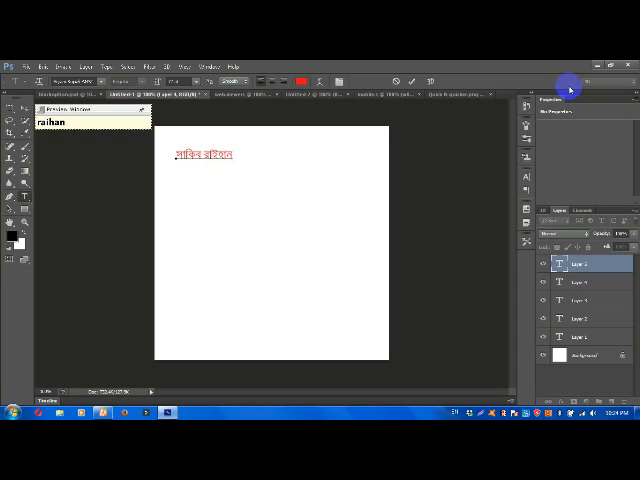
{"action": "mouse_move", "coordinate": [393, 215]}
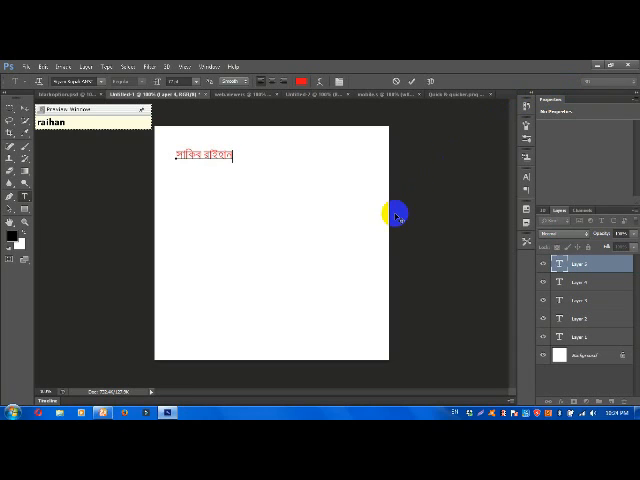